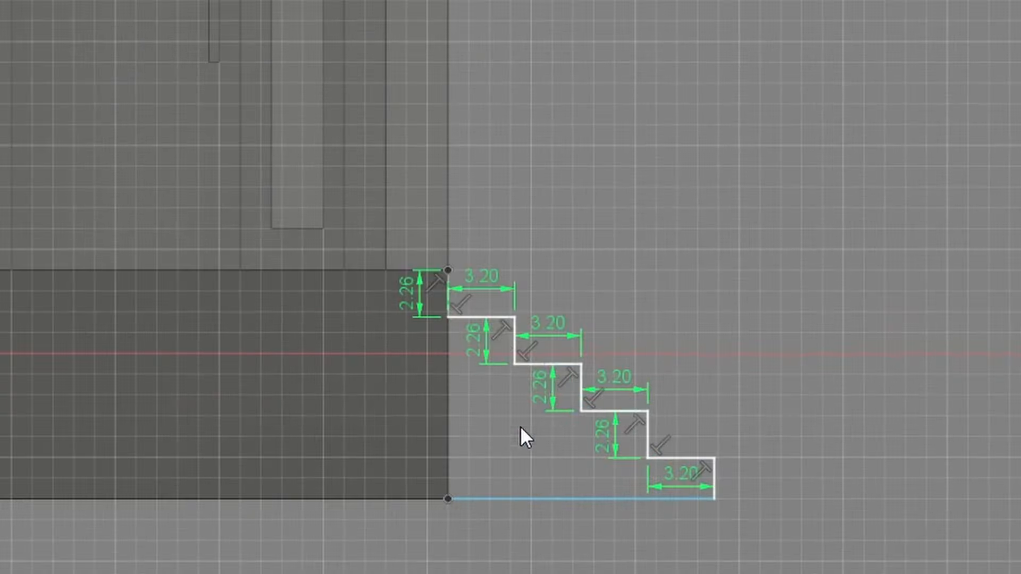
# Step: Switch from Fusion 360 to the browser showing the Printables profile with the published HO Scale House with Basement
pyautogui.scroll(3)
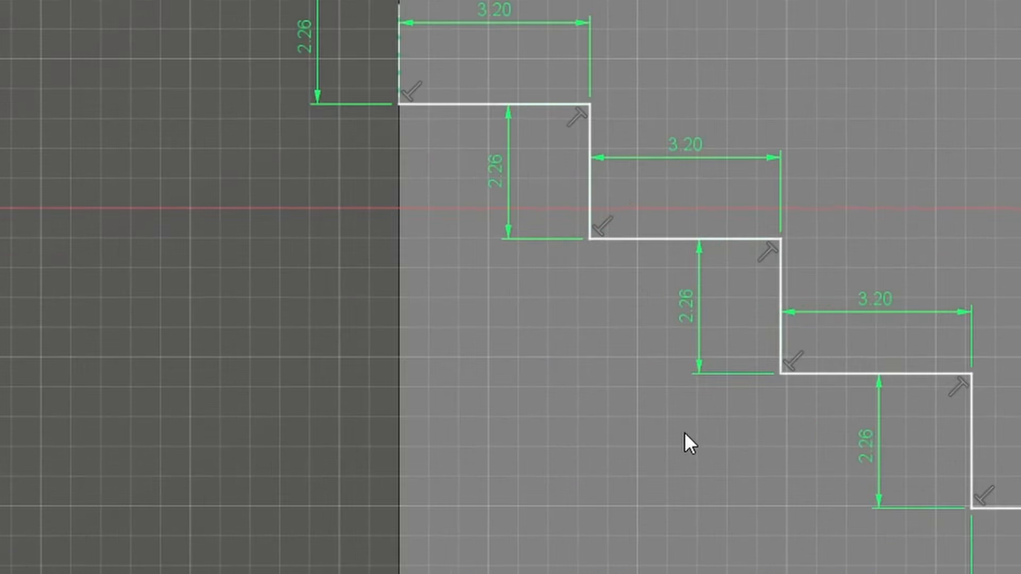
pyautogui.press('alt+tab')
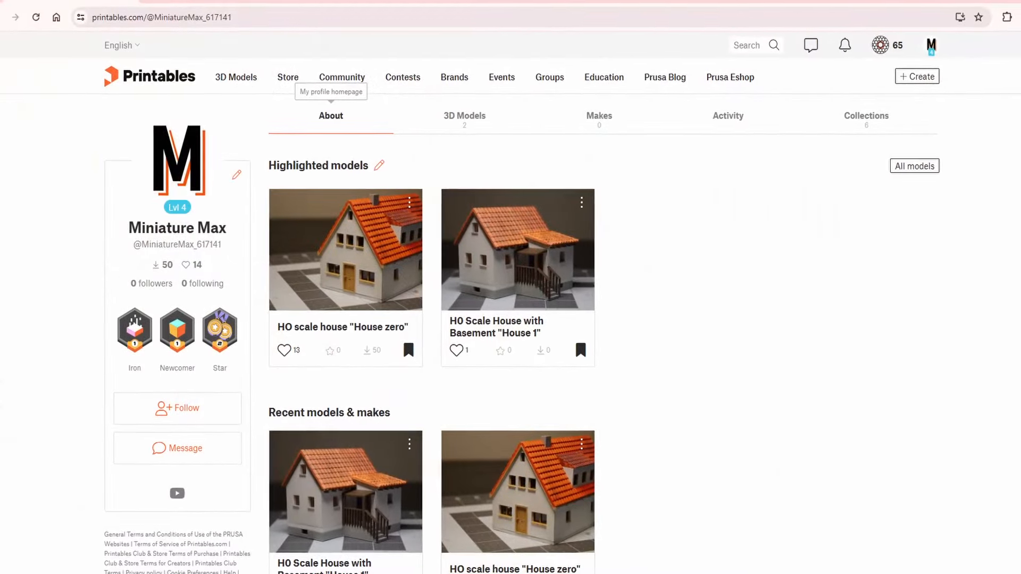